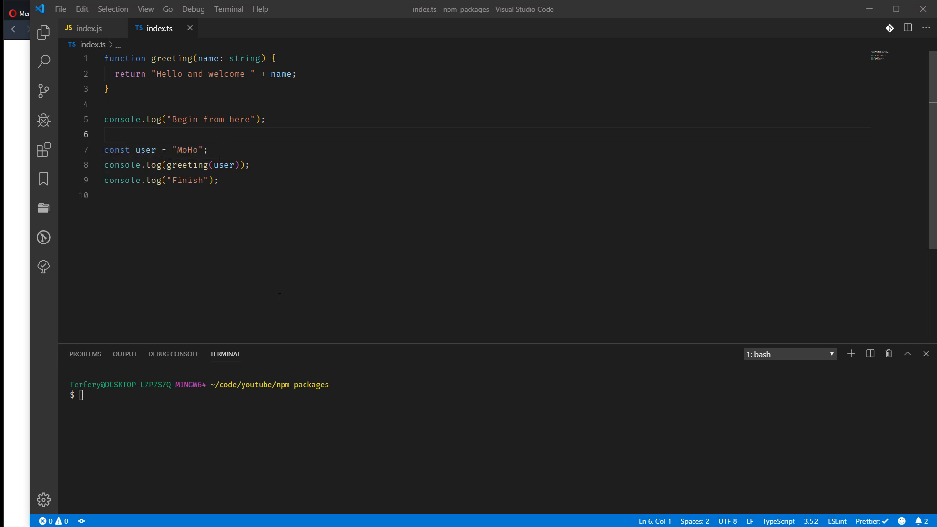
Step: Clear the terminal, run tsc && node index.js, and select the three plain output lines
{"action": "type", "text": "clear"}
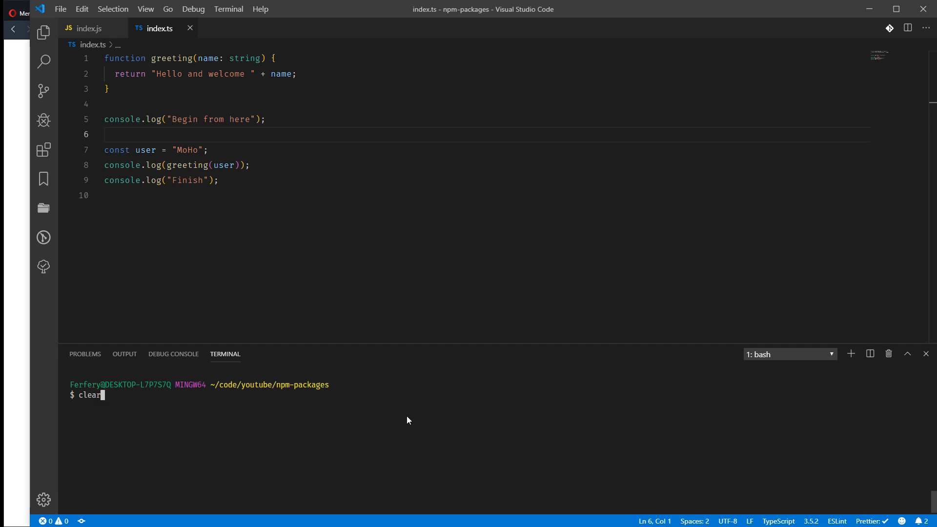
{"action": "type", "text": "tsc && node index.js"}
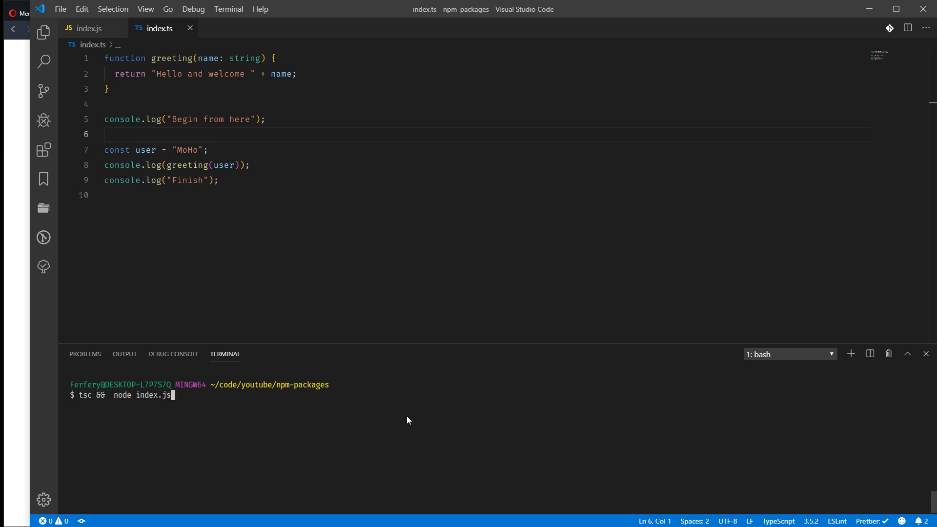
{"action": "key", "text": "enter"}
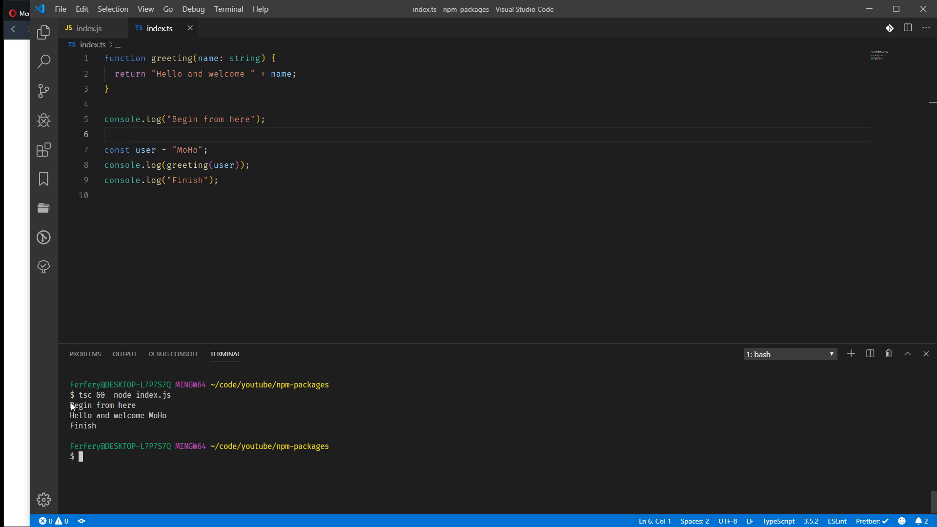
{"action": "left_click_drag", "start_coordinate": [71, 405], "coordinate": [97, 426]}
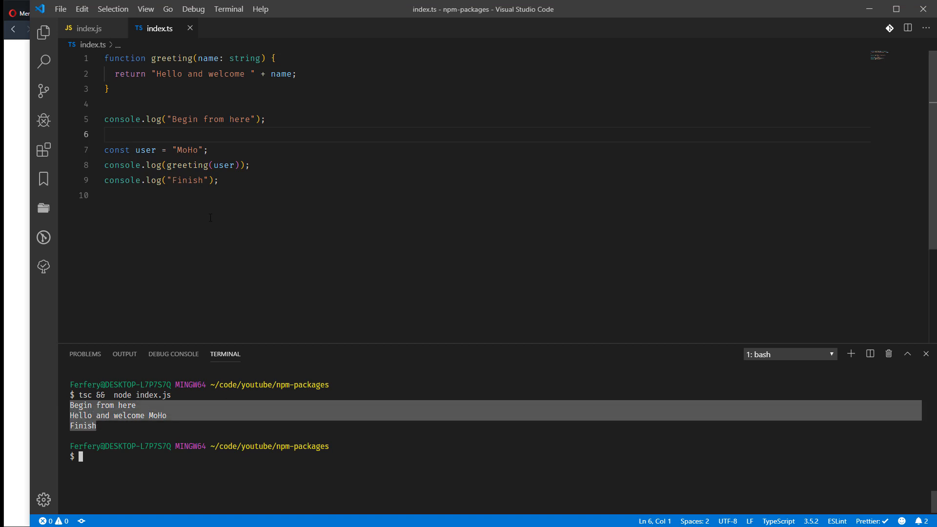
{"action": "mouse_move", "coordinate": [165, 482]}
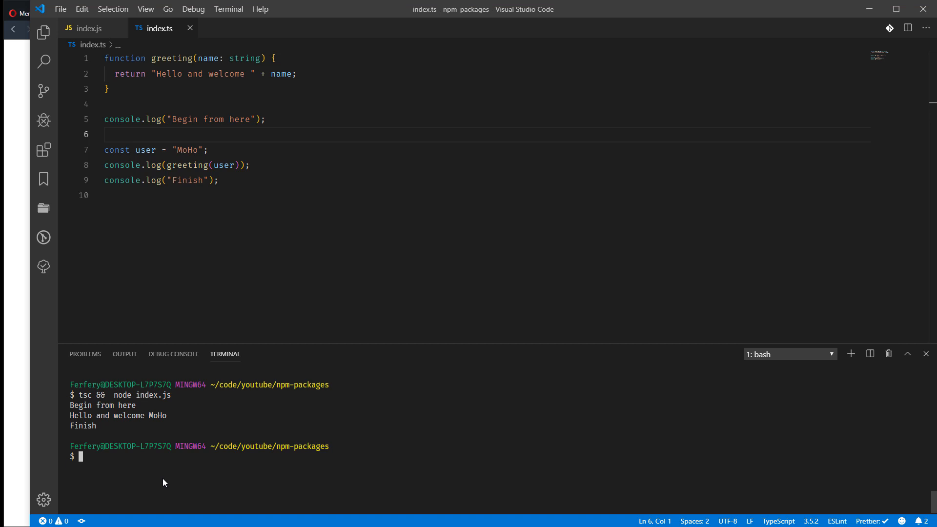
Step: Start the npm command in the terminal to install the chalk package
{"action": "type", "text": "npm i chalk"}
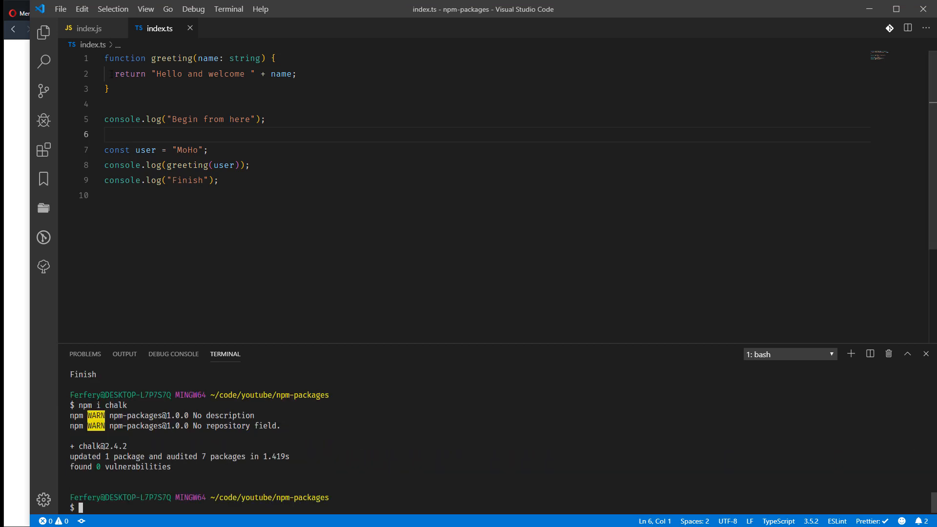
{"action": "mouse_move", "coordinate": [97, 59]}
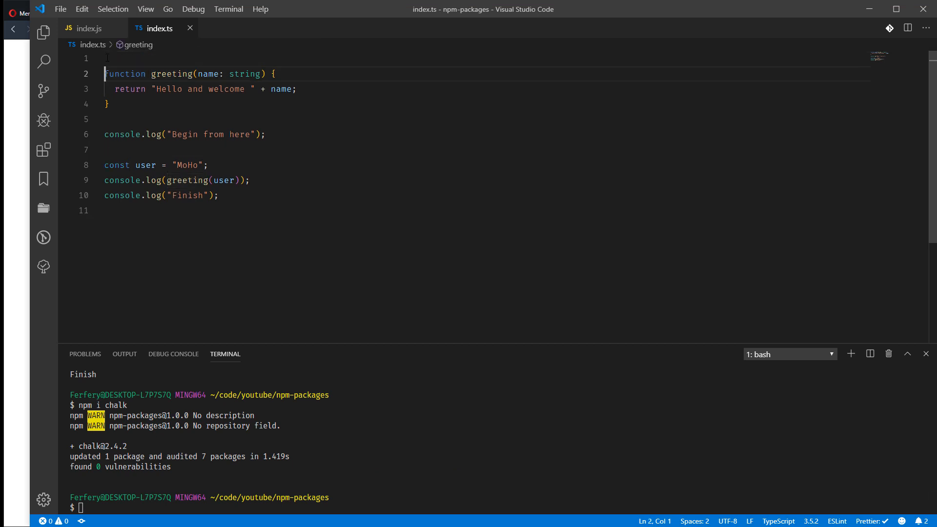
Step: Add import chalk from "chalk"; as the first line of index.ts
{"action": "type", "text": "import chalk from"}
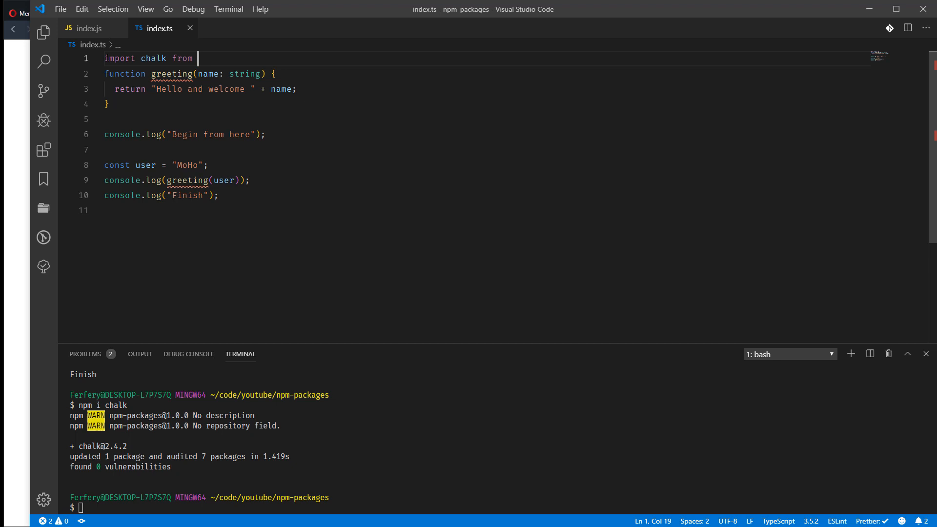
{"action": "type", "text": "\"chalk\";"}
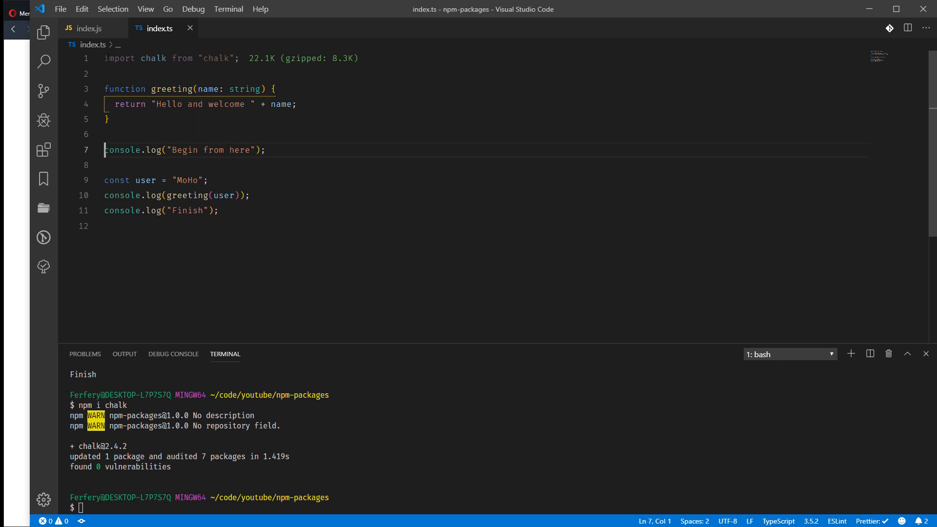
{"action": "left_click", "coordinate": [163, 150]}
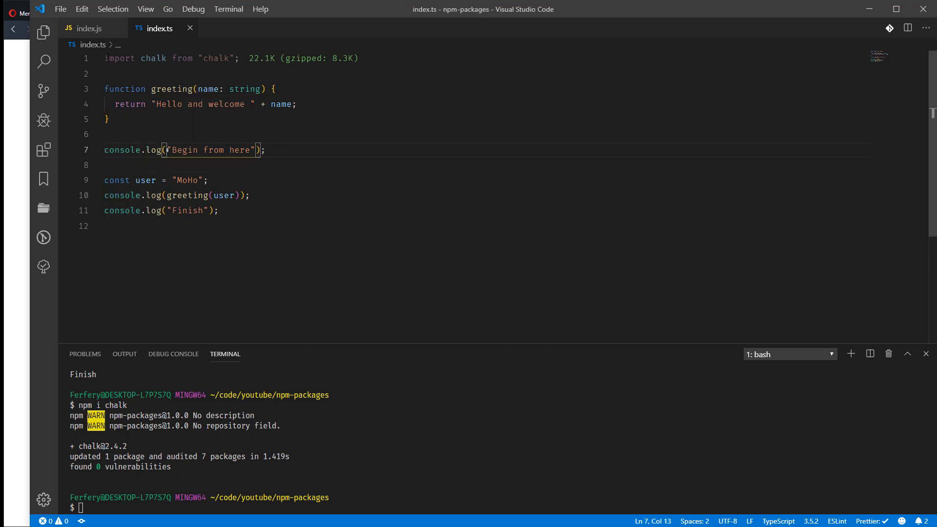
Step: Wrap the Begin from here message in chalk.blue()
{"action": "type", "text": "ch"}
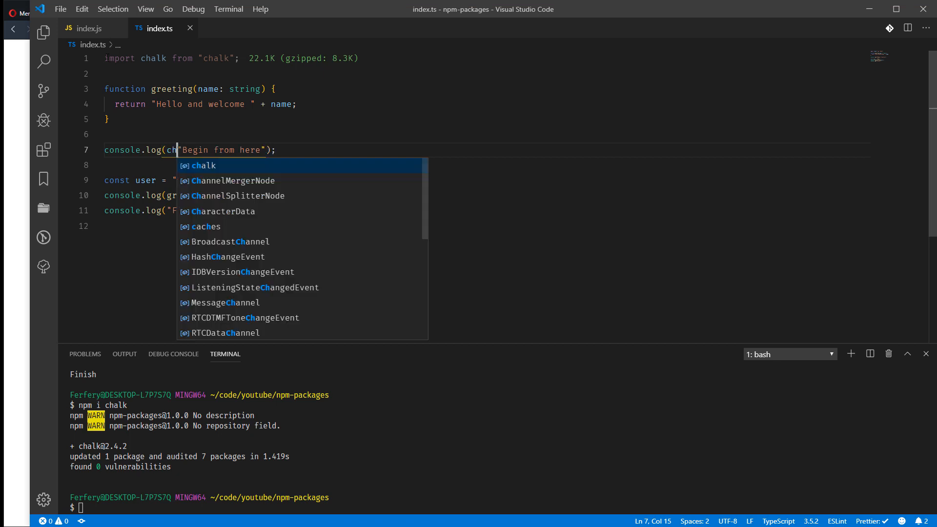
{"action": "type", "text": "alk."}
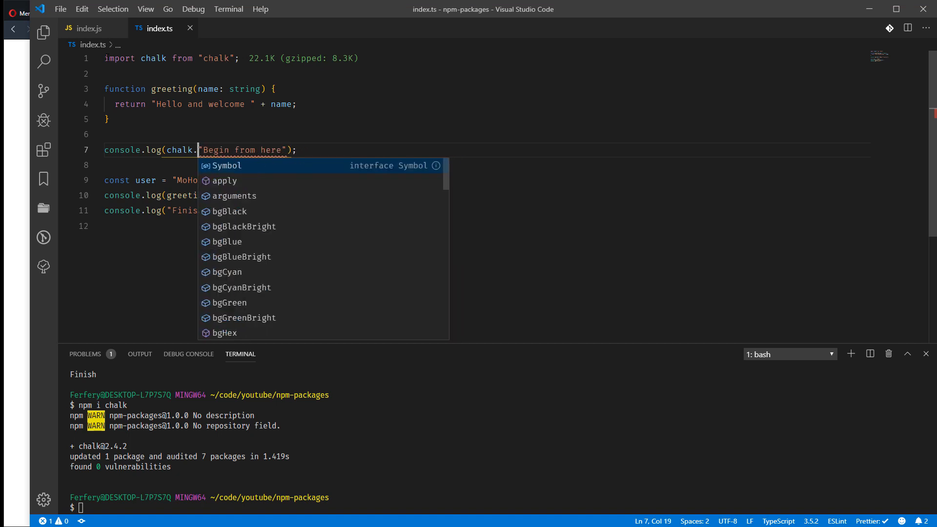
{"action": "type", "text": "blue("}
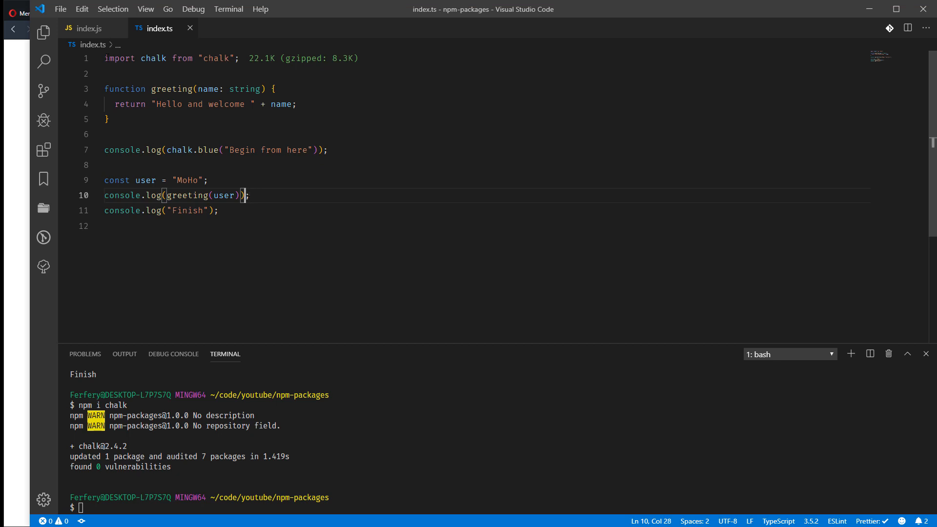
Step: Wrap the greeting on line 10 in chalk.bold()
{"action": "double_click", "coordinate": [185, 195]}
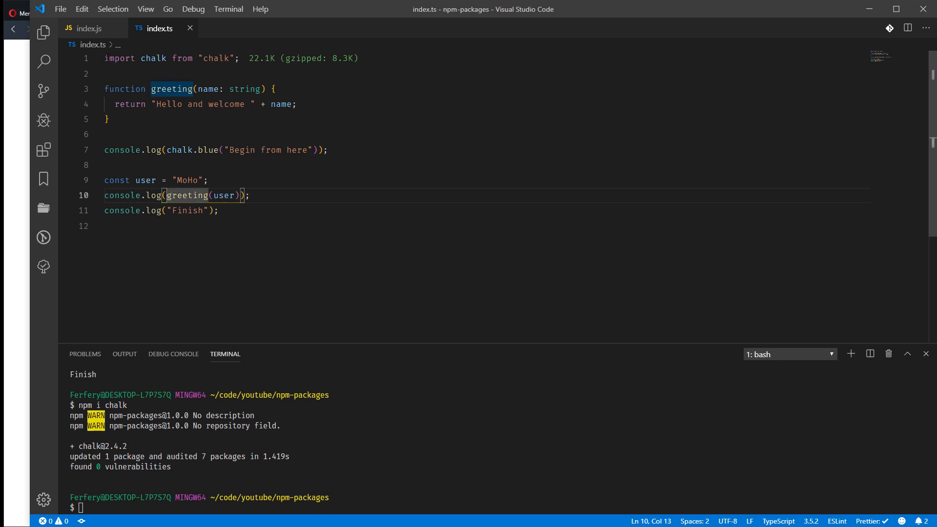
{"action": "type", "text": "chalk"}
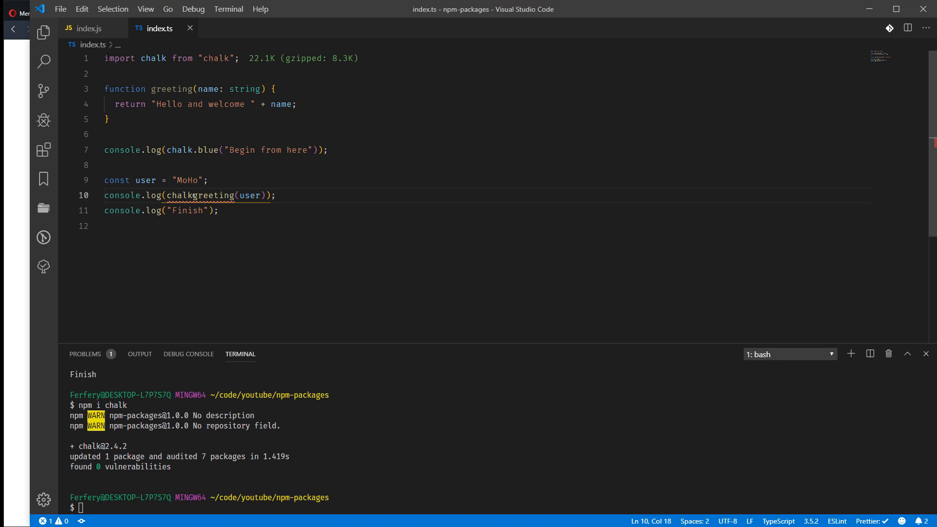
{"action": "type", "text": "."}
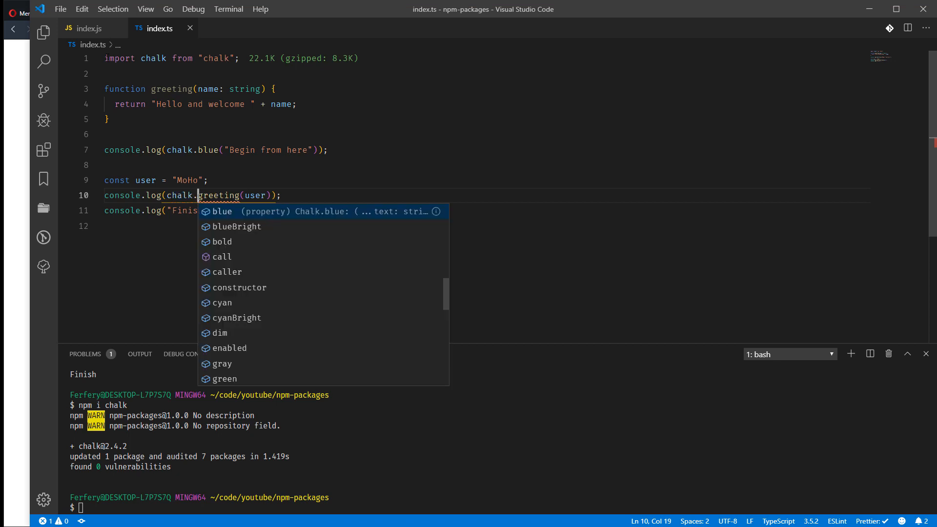
{"action": "type", "text": "bold("}
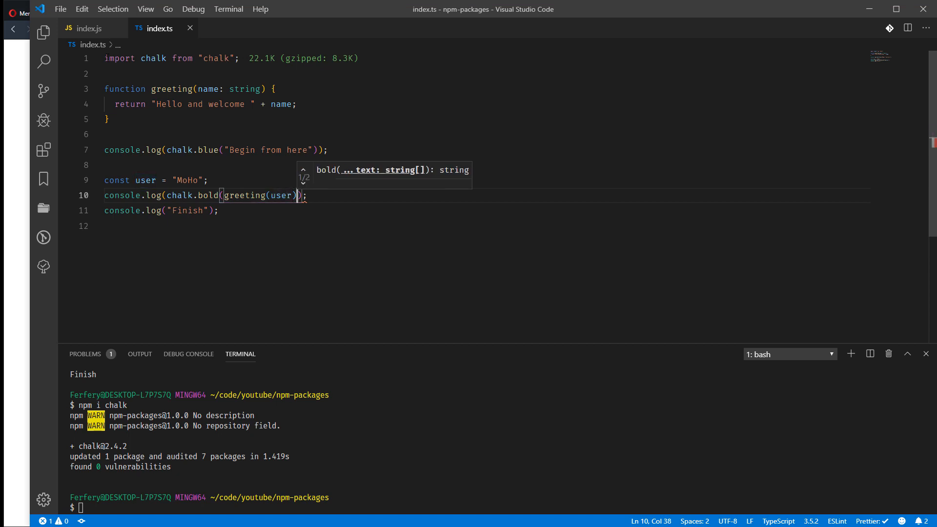
Step: Wrap the Finish message on line 11 in chalk.bgGreen()
{"action": "left_click", "coordinate": [219, 210]}
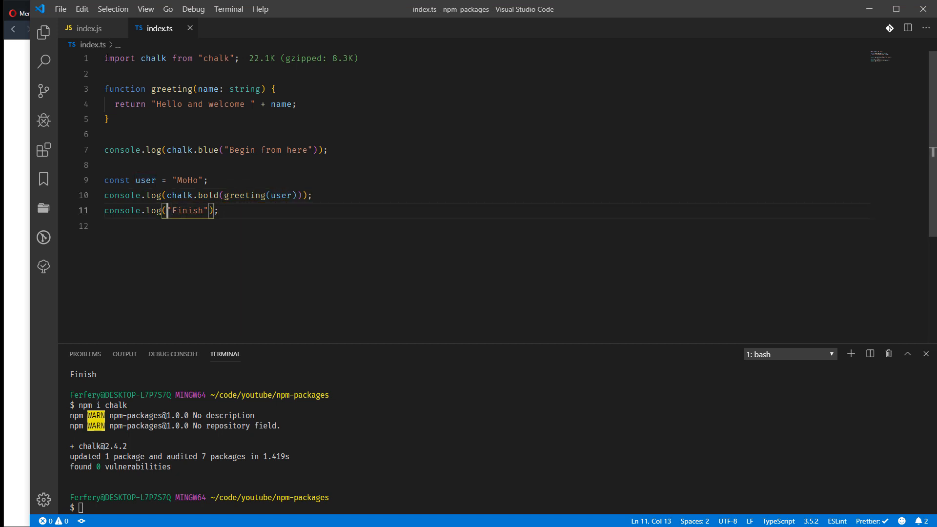
{"action": "type", "text": "chalk."}
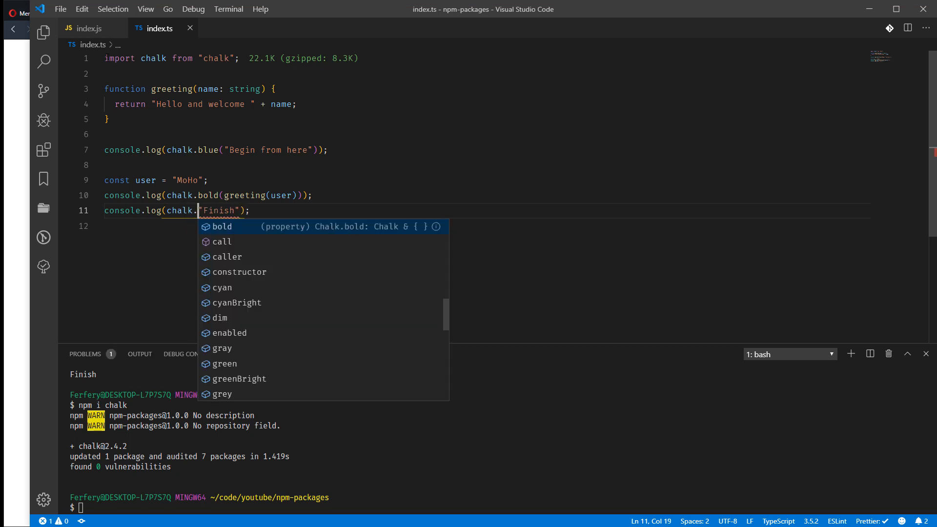
{"action": "type", "text": "bgGreen"}
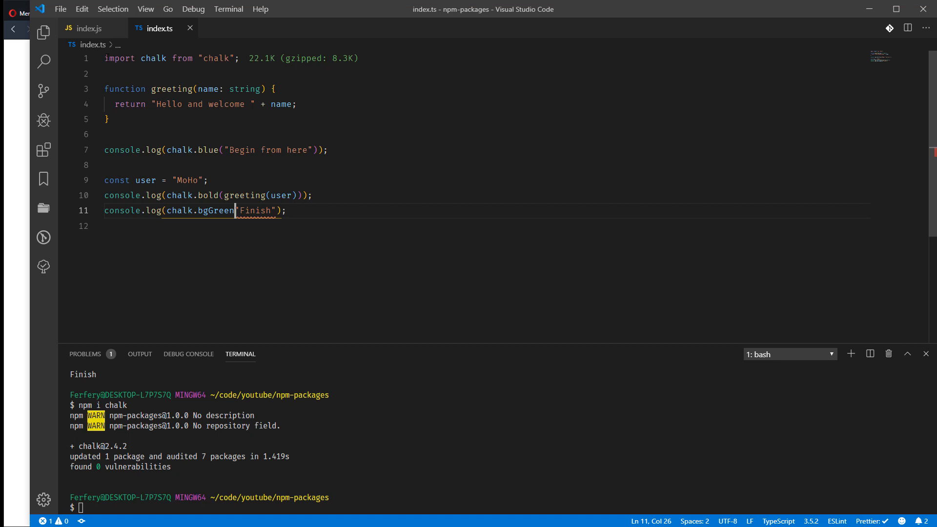
{"action": "type", "text": "("}
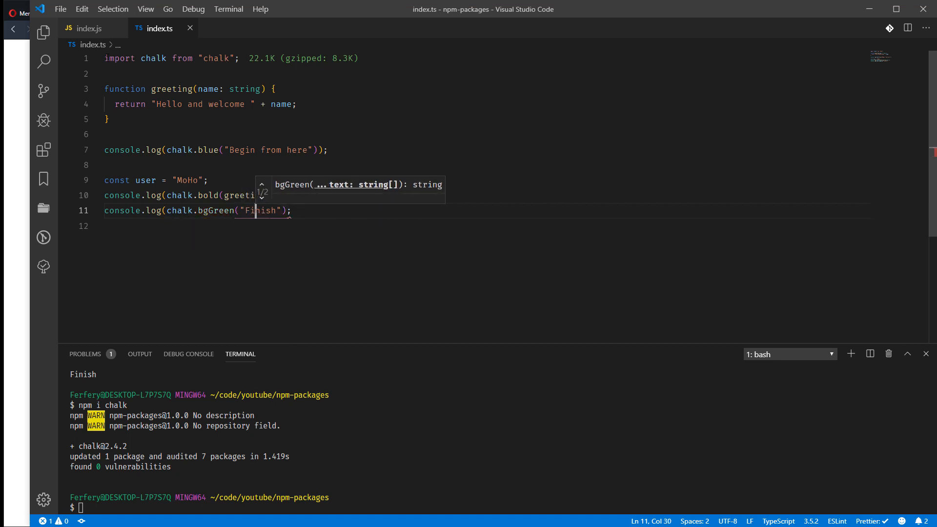
{"action": "left_click", "coordinate": [288, 210]}
{"action": "type", "text": ")"}
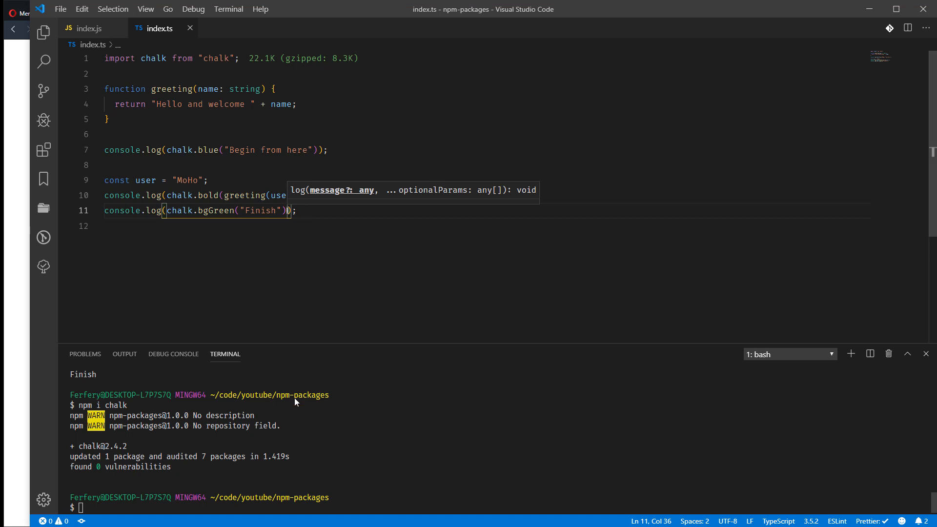
Step: Install chalk with npm i chalk and rerun tsc && node index.js for coloured output
{"action": "type", "text": "npm i chalk"}
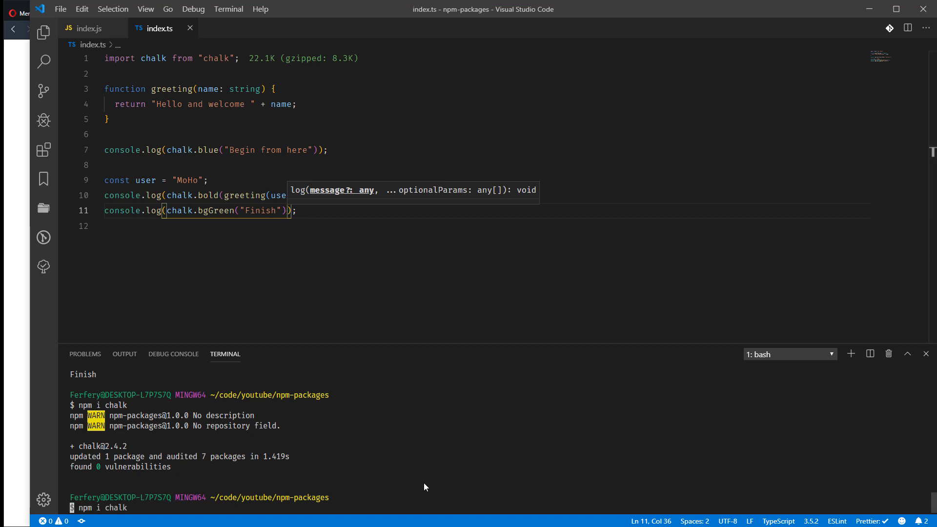
{"action": "type", "text": "tsc && node index.js"}
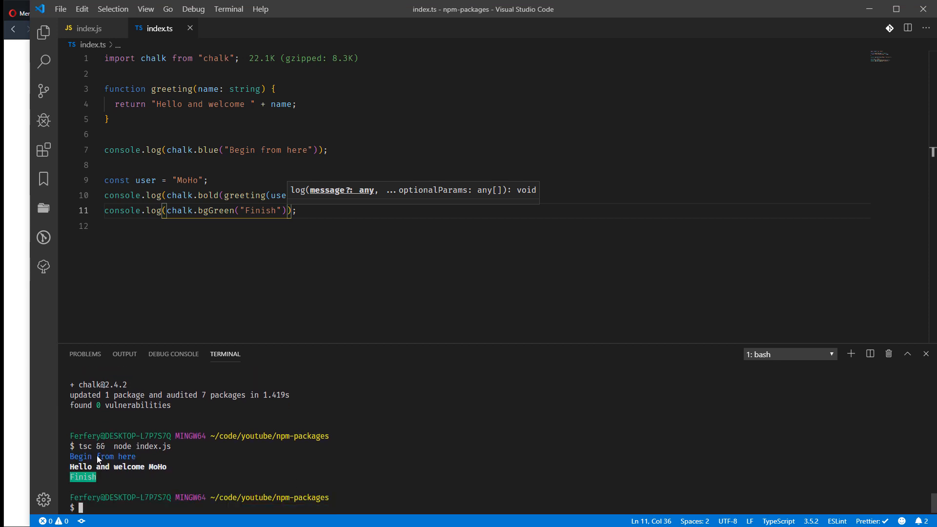
{"action": "mouse_move", "coordinate": [104, 479]}
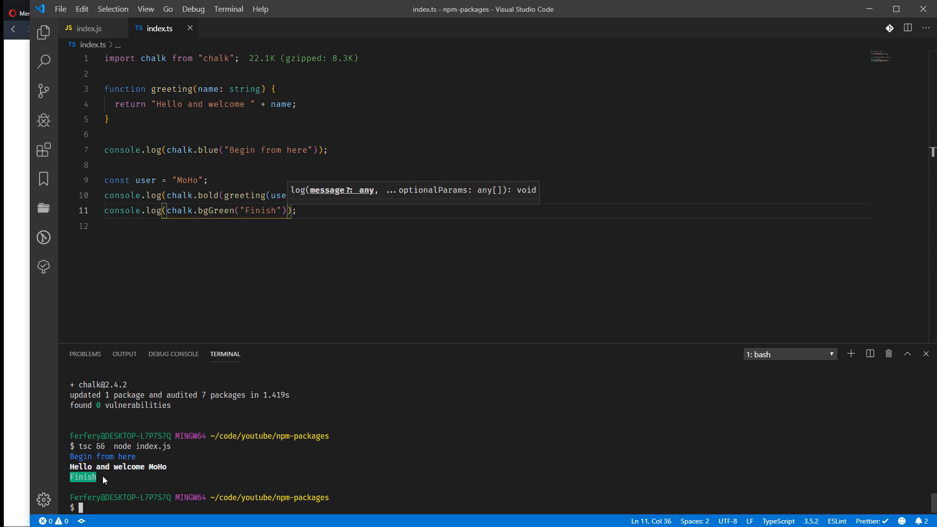
{"action": "mouse_move", "coordinate": [96, 482]}
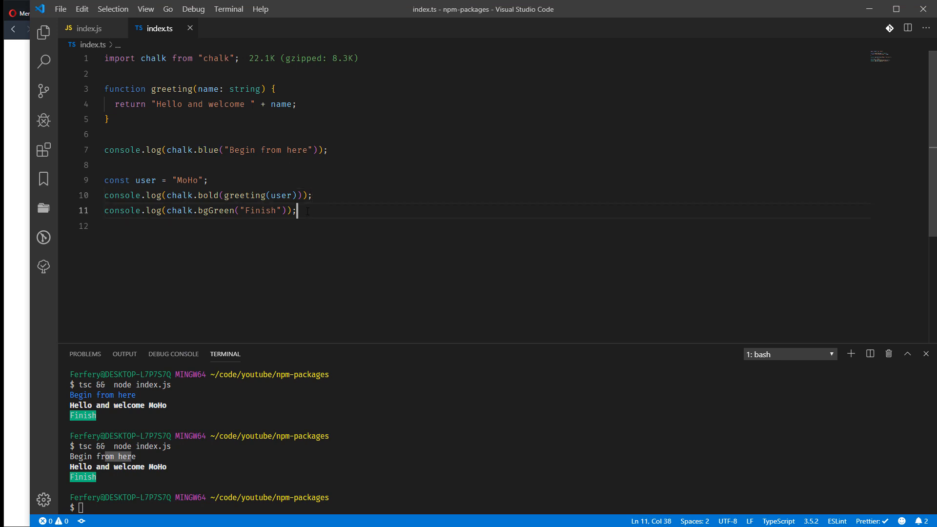
Step: Add a console.log on line 13 printing chalk.yellow('Wow')
{"action": "type", "text": "console"}
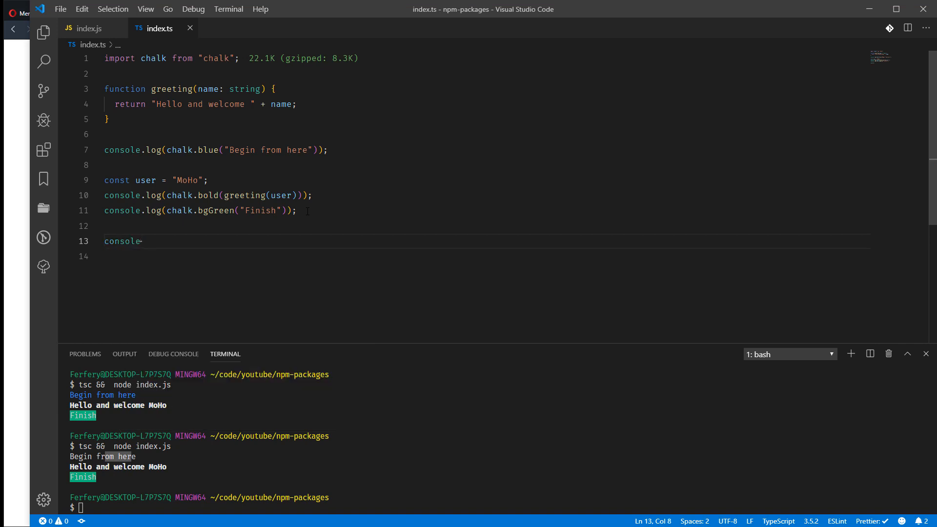
{"action": "type", "text": "()"}
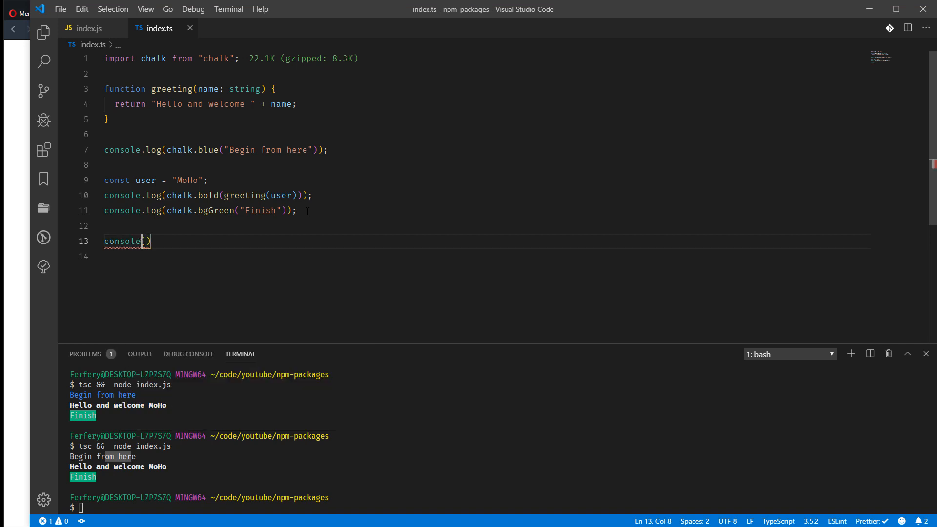
{"action": "type", "text": ".log"}
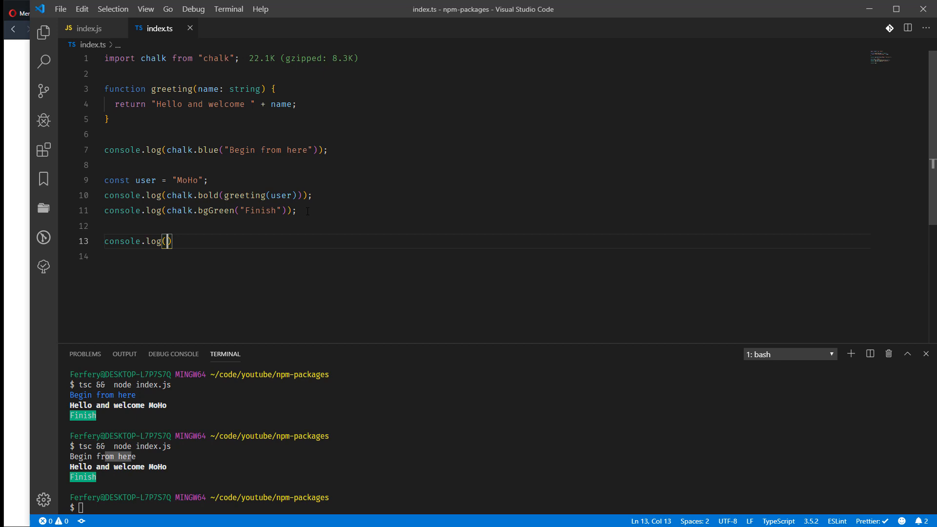
{"action": "type", "text": "1"}
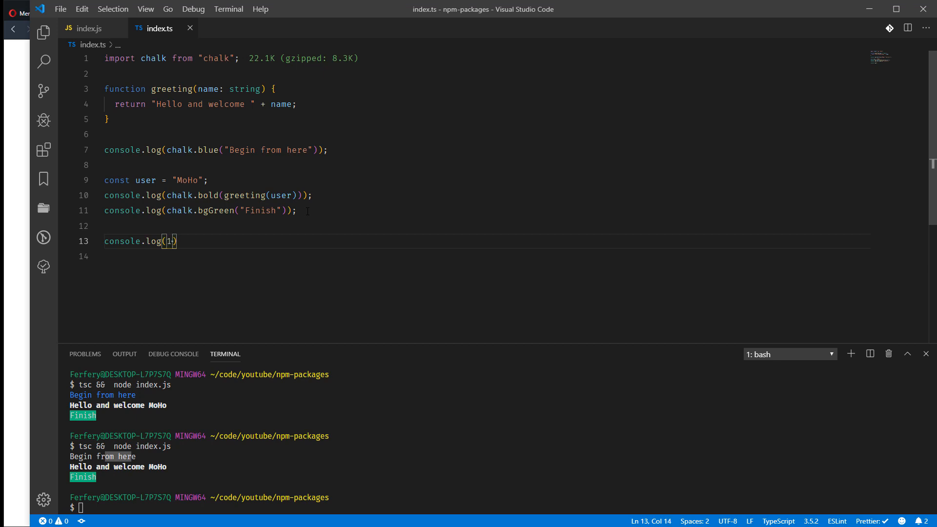
{"action": "type", "text": "chalk"}
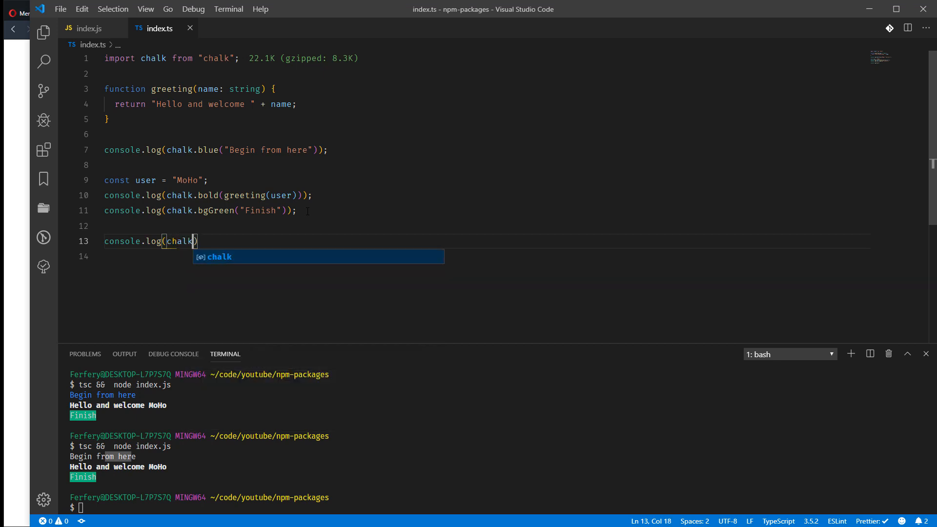
{"action": "type", "text": "."}
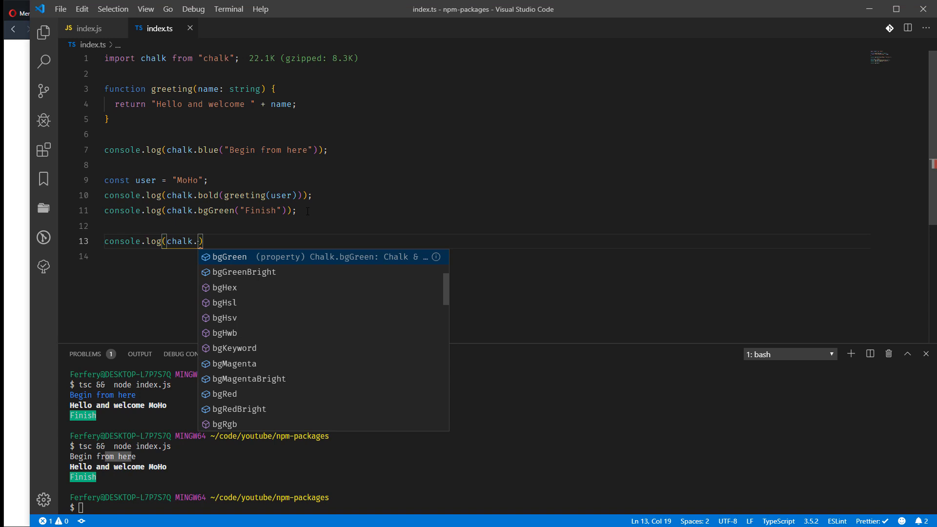
{"action": "type", "text": "yellow('"}
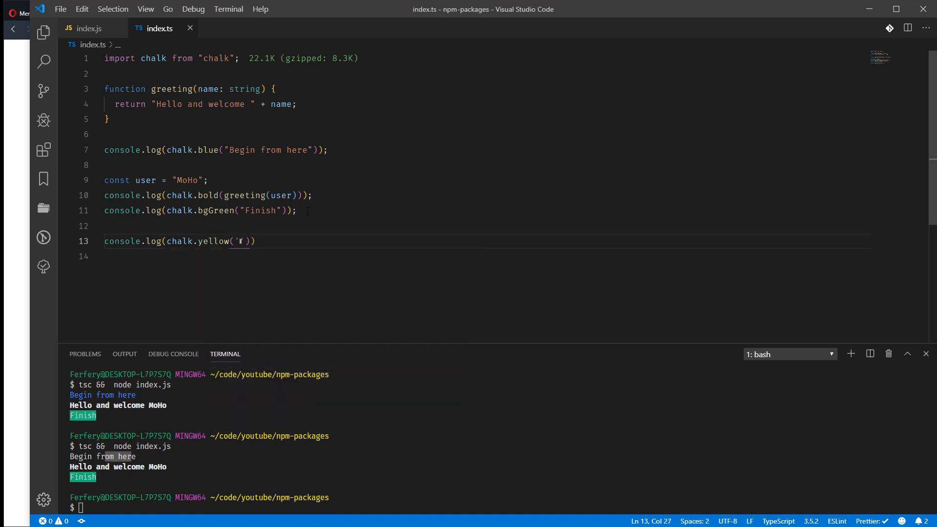
{"action": "type", "text": "Wow"}
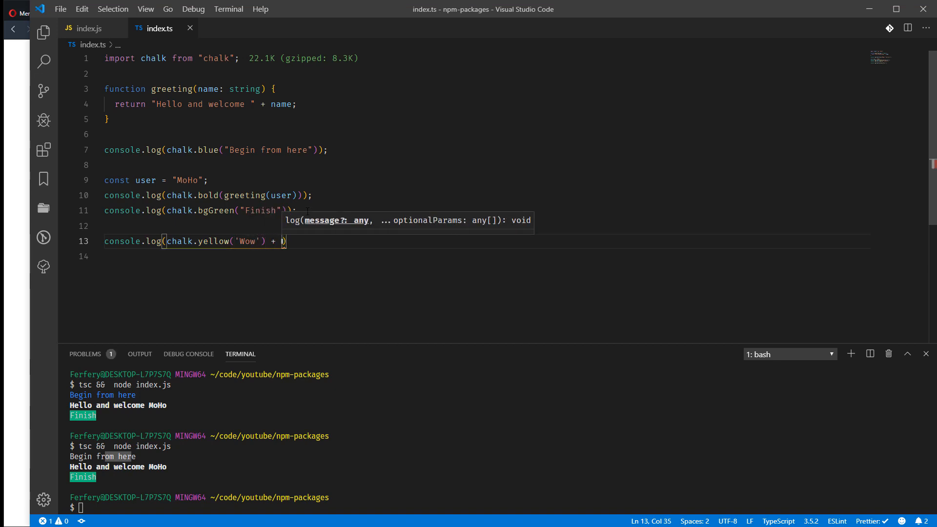
Step: Concatenate chalk.green("it is cool") after the yellow Wow in the same log
{"action": "type", "text": "\""}
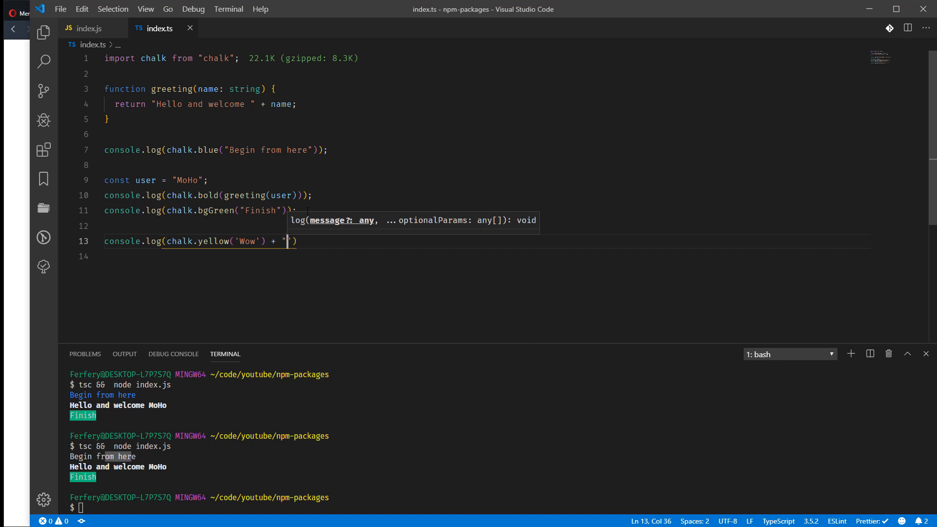
{"action": "type", "text": "ch"}
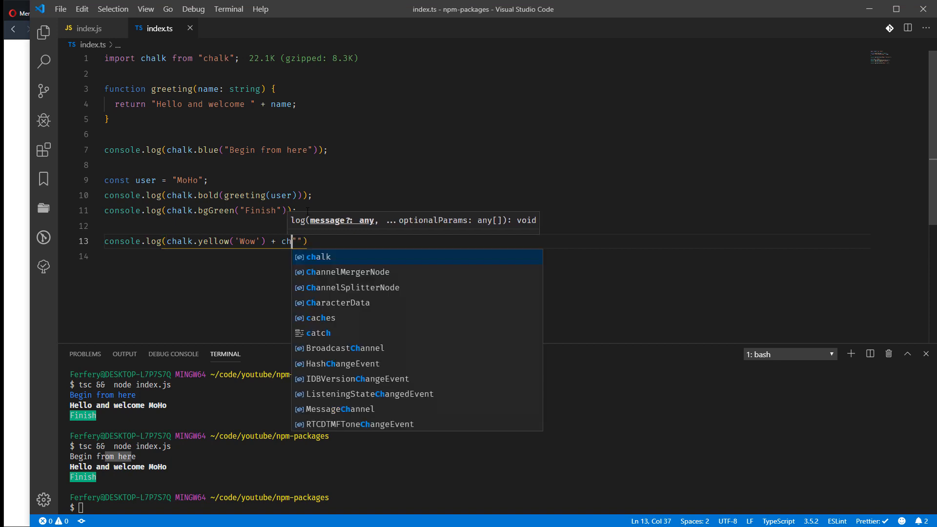
{"action": "type", "text": "alk"}
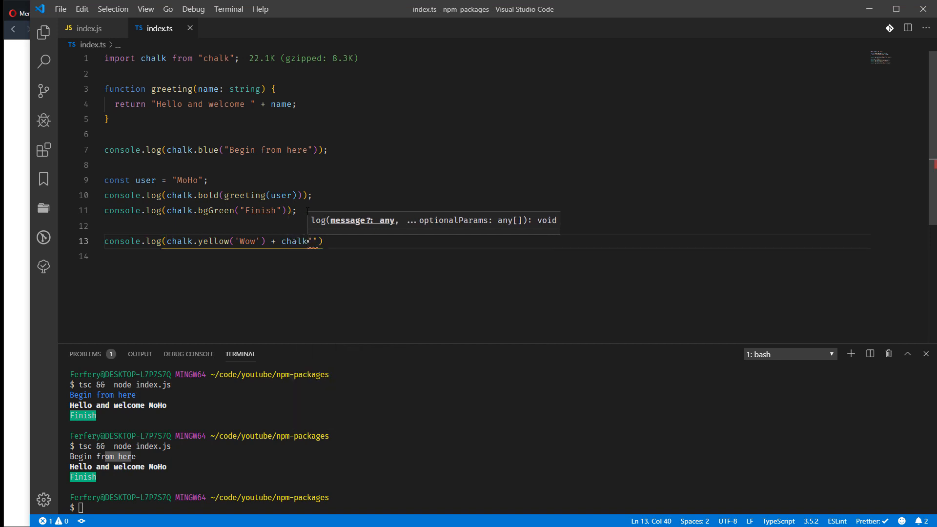
{"action": "type", "text": "."}
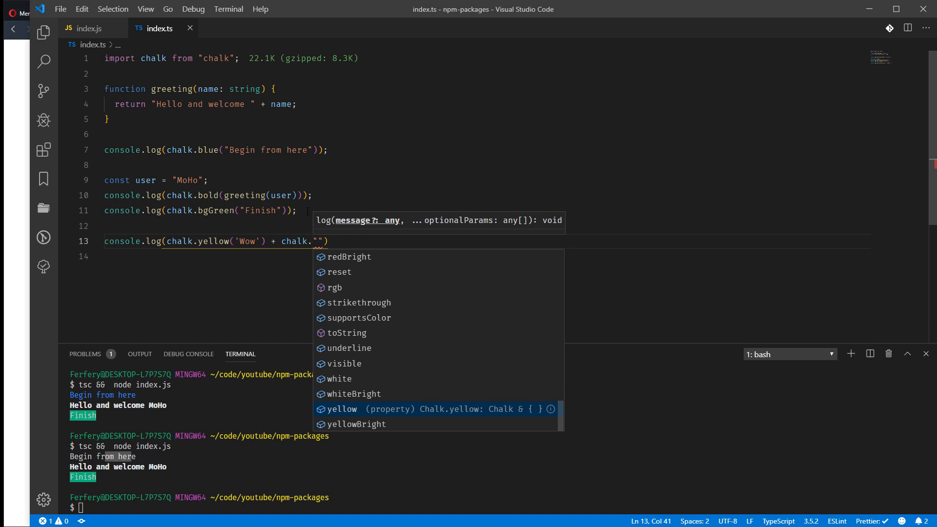
{"action": "type", "text": "green("}
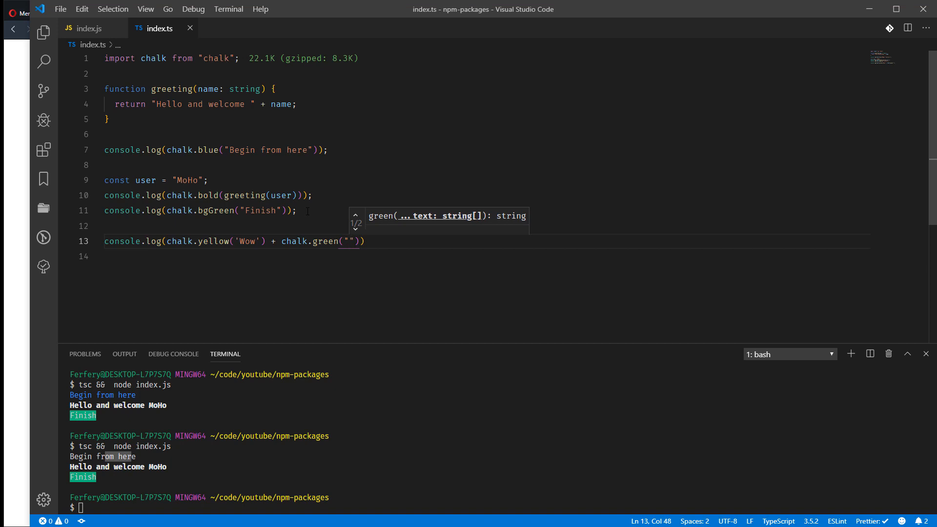
{"action": "type", "text": "it is cool"}
{"action": "left_click", "coordinate": [498, 507]}
{"action": "type", "text": "tsc &&  node index.js"}
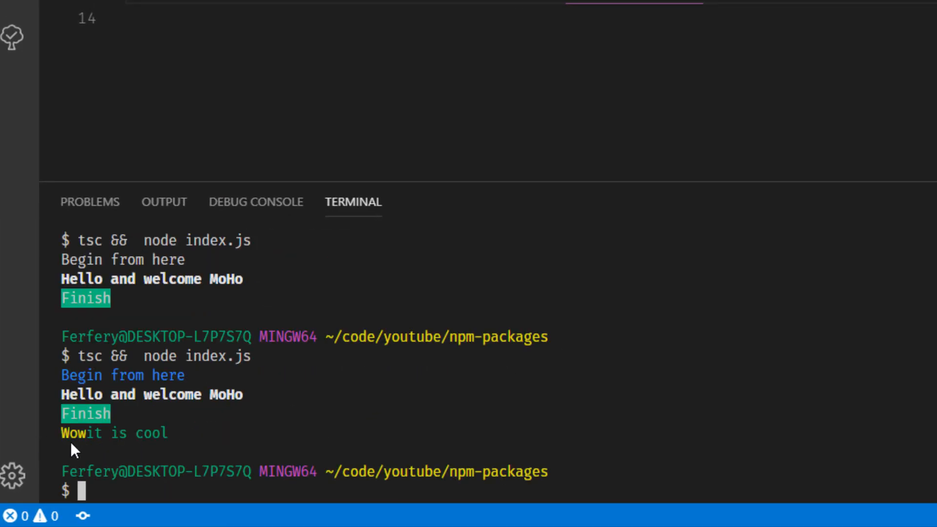
{"action": "mouse_move", "coordinate": [51, 267]}
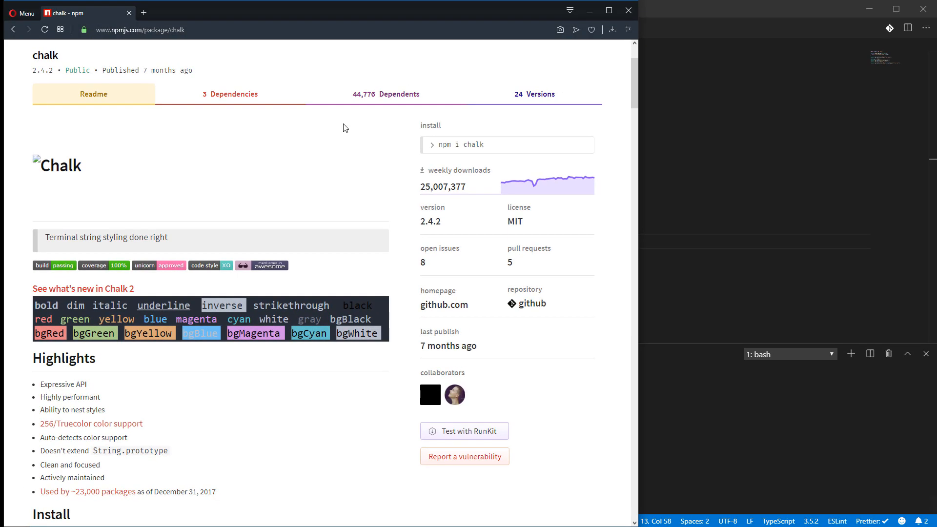
{"action": "mouse_move", "coordinate": [371, 112]}
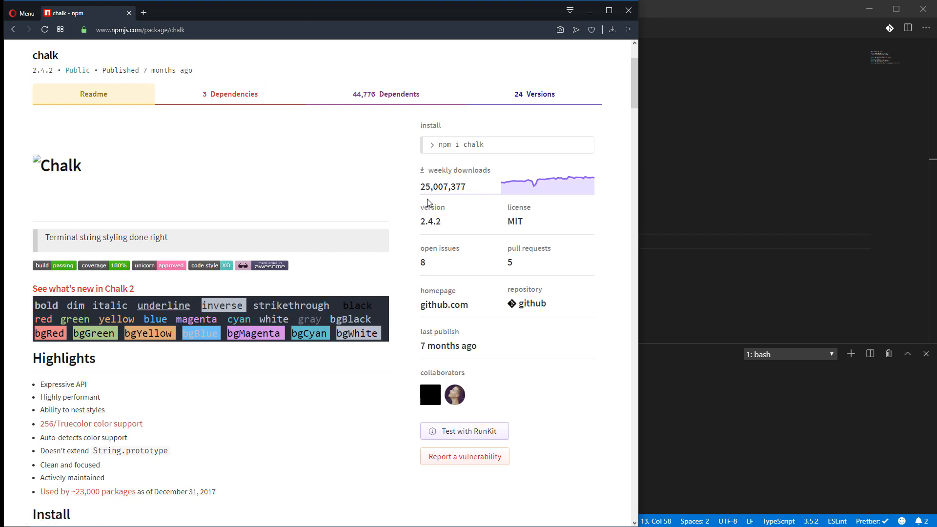
{"action": "mouse_move", "coordinate": [624, 195]}
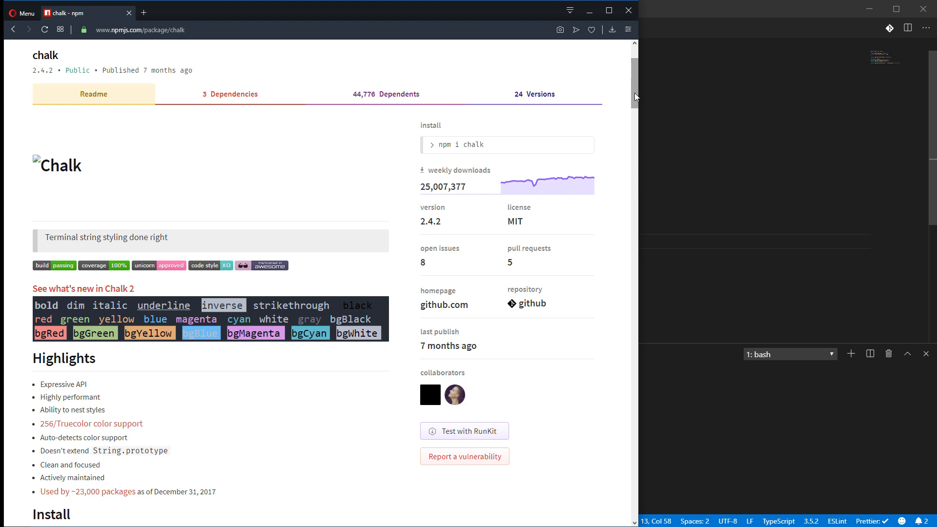
Step: Scroll the chalk npm page to the Usage section with its require example
{"action": "scroll", "scroll_direction": "down", "scroll_amount": 3}
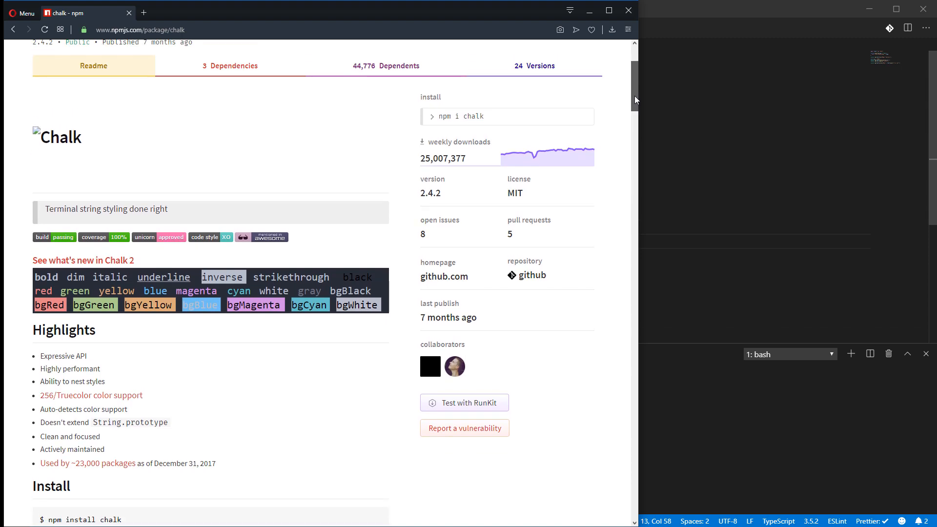
{"action": "scroll", "scroll_direction": "down", "scroll_amount": 3}
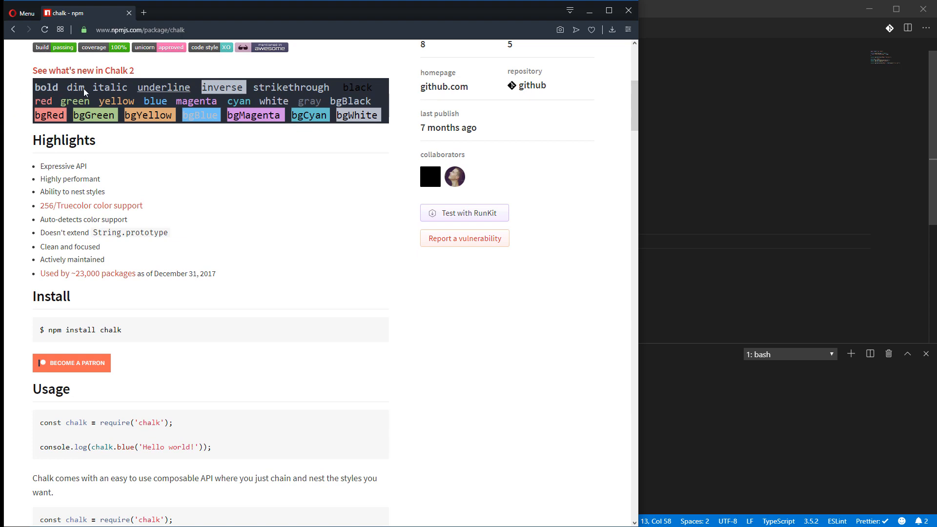
{"action": "mouse_move", "coordinate": [72, 111]}
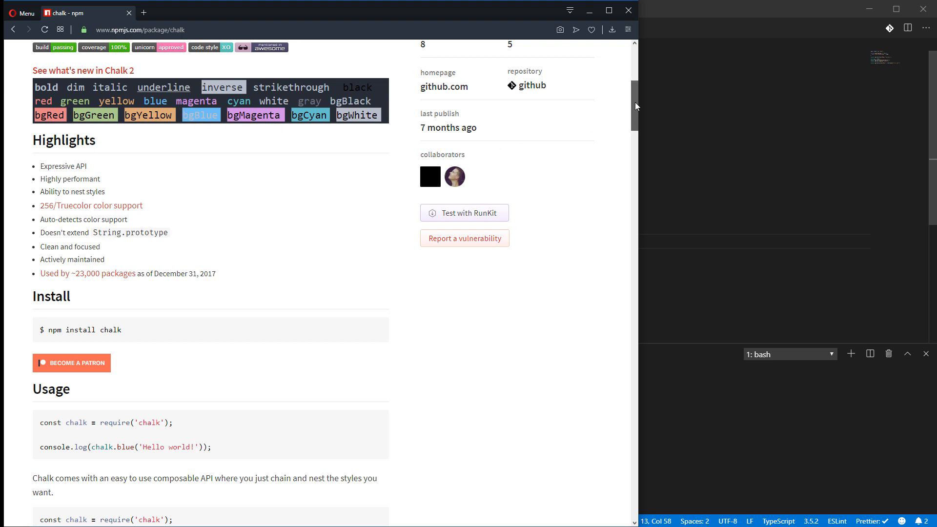
{"action": "scroll", "scroll_direction": "down", "scroll_amount": 3}
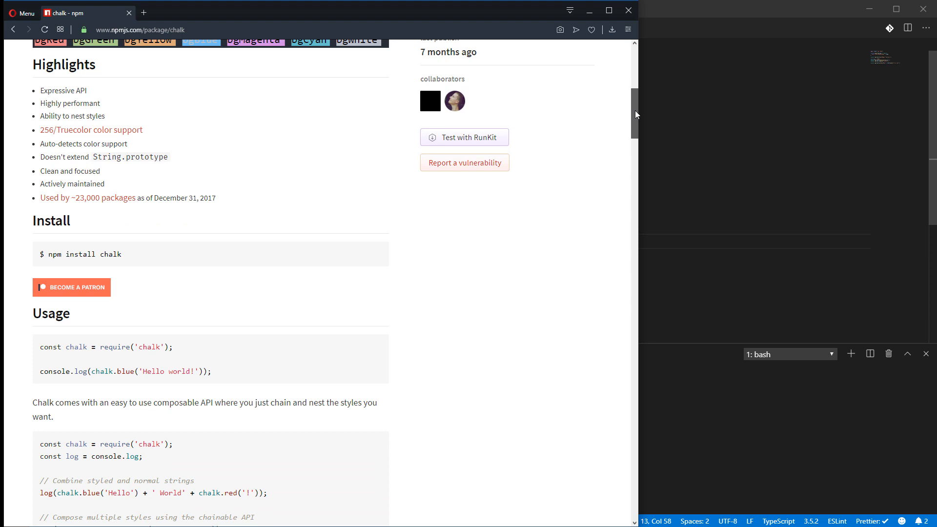
{"action": "scroll", "scroll_direction": "up", "scroll_amount": 3}
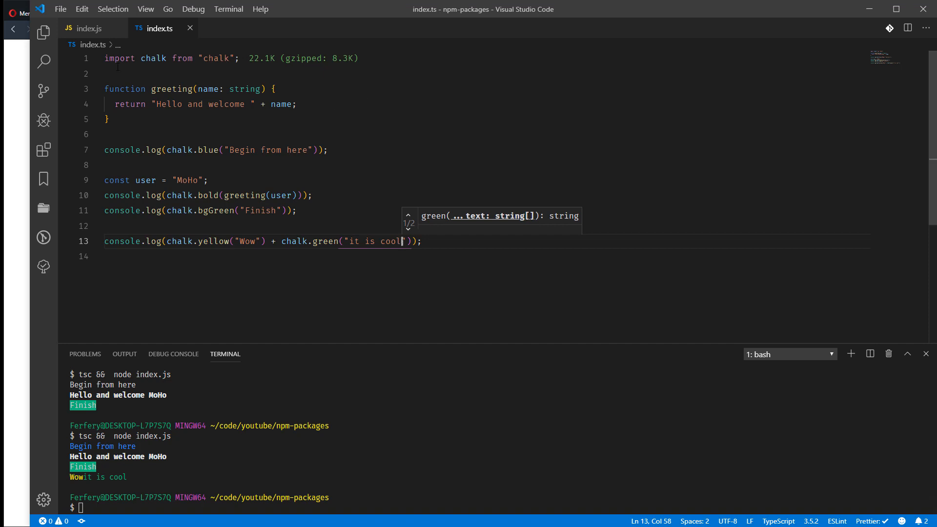
Step: Inspect the compiled require line in index.js, then return to index.ts
{"action": "left_click", "coordinate": [90, 28]}
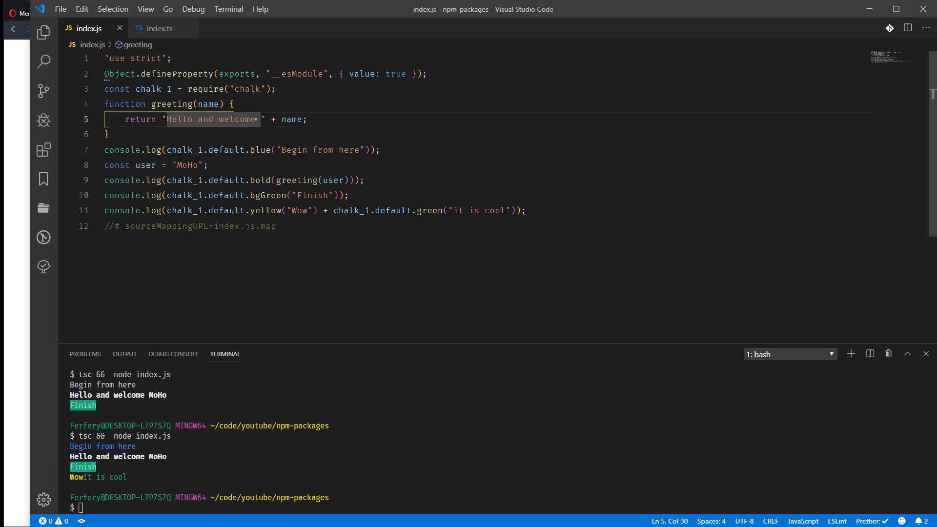
{"action": "left_click", "coordinate": [160, 28]}
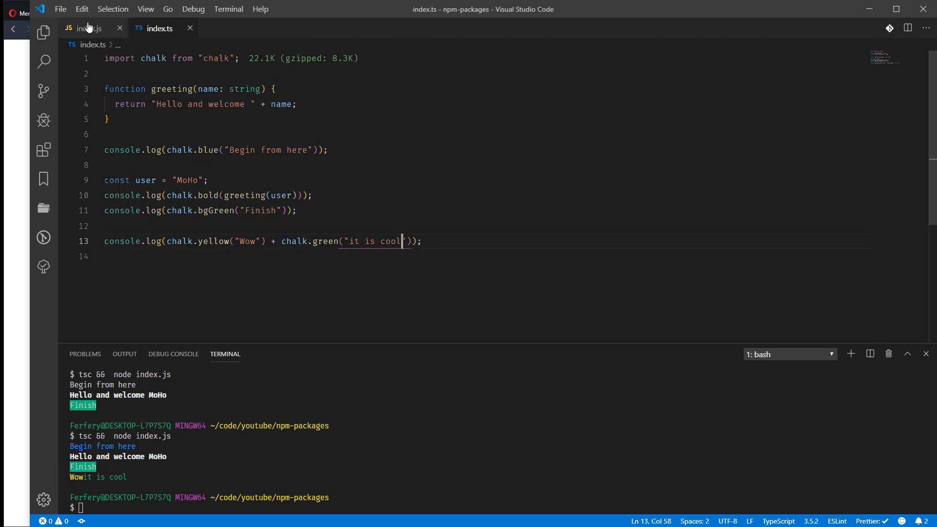
{"action": "left_click", "coordinate": [90, 29]}
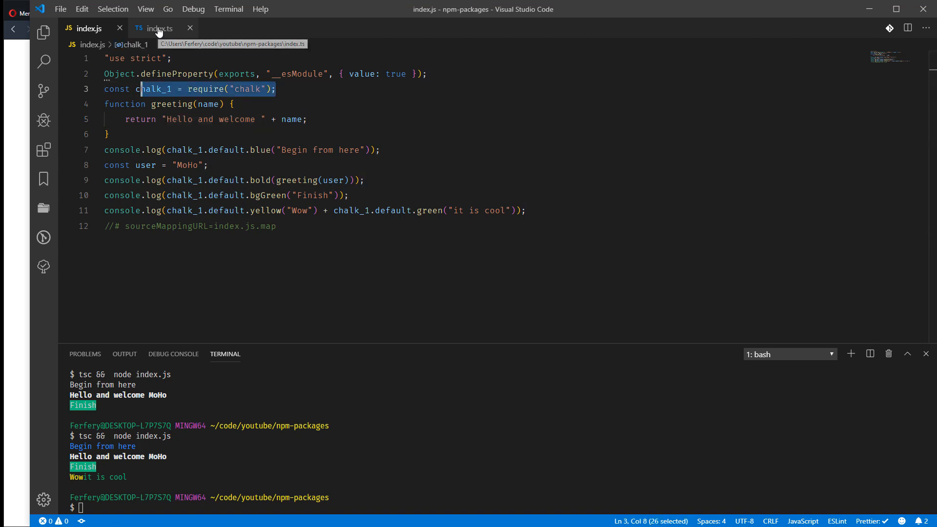
{"action": "left_click", "coordinate": [159, 28]}
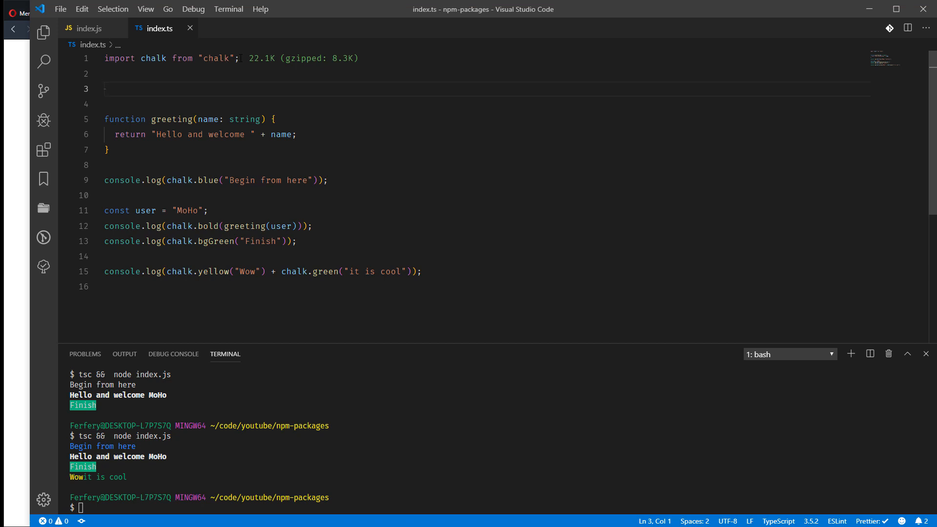
Step: Add a // Vanilla JS comment above a commented const chalk = require("chalk"); and select both lines
{"action": "type", "text": "const"}
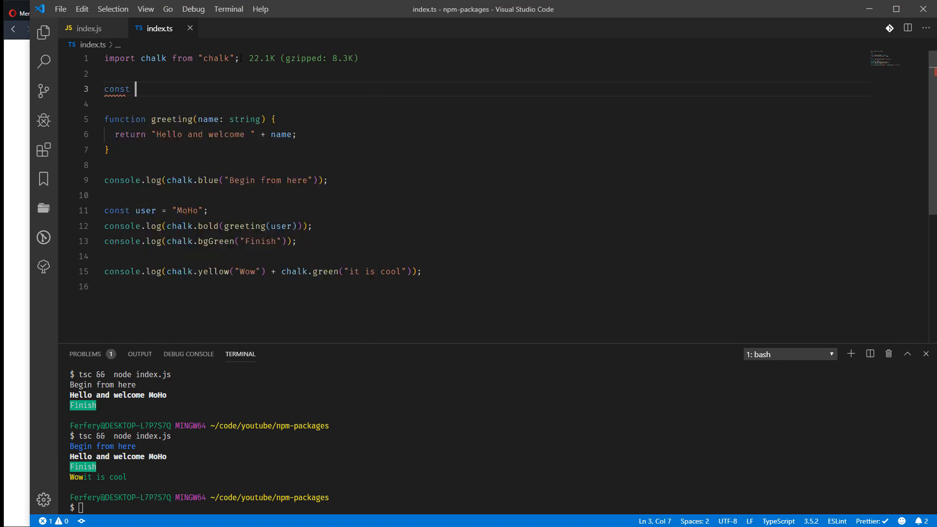
{"action": "type", "text": "chalk ="}
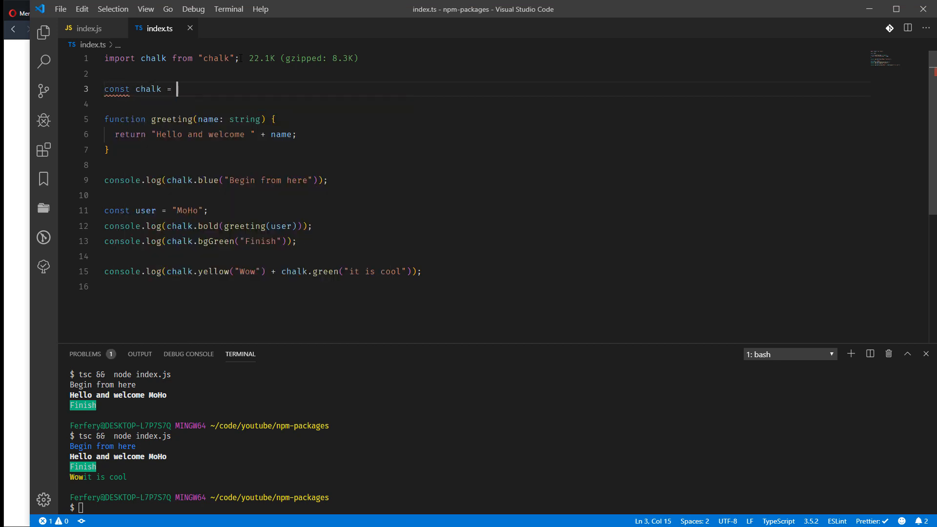
{"action": "type", "text": "require()"}
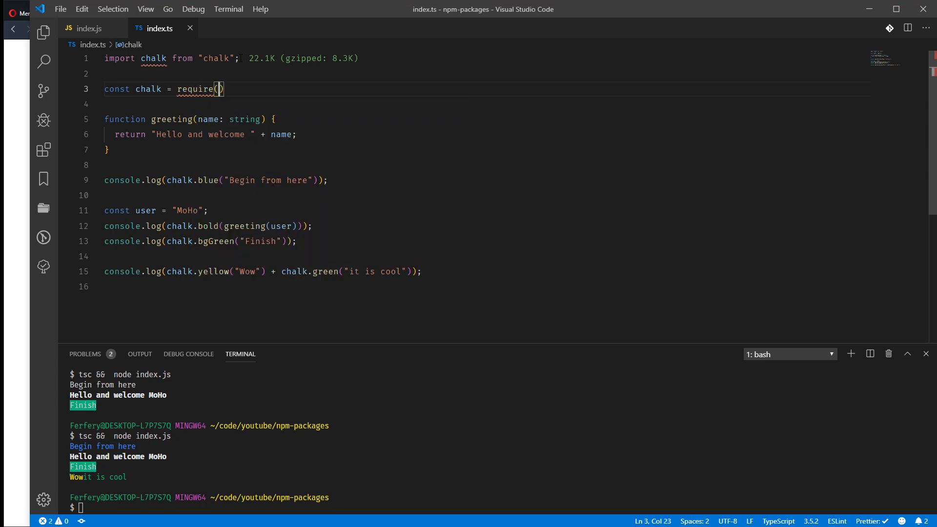
{"action": "type", "text": "\"chalk\""}
{"action": "type", "text": "//"}
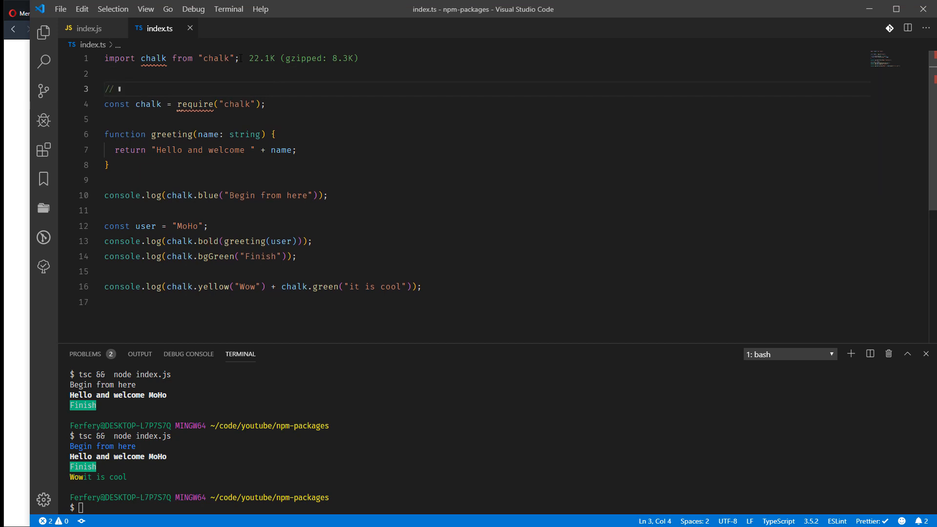
{"action": "type", "text": "Vanilla JS"}
{"action": "left_click", "coordinate": [487, 104]}
{"action": "type", "text": "//"}
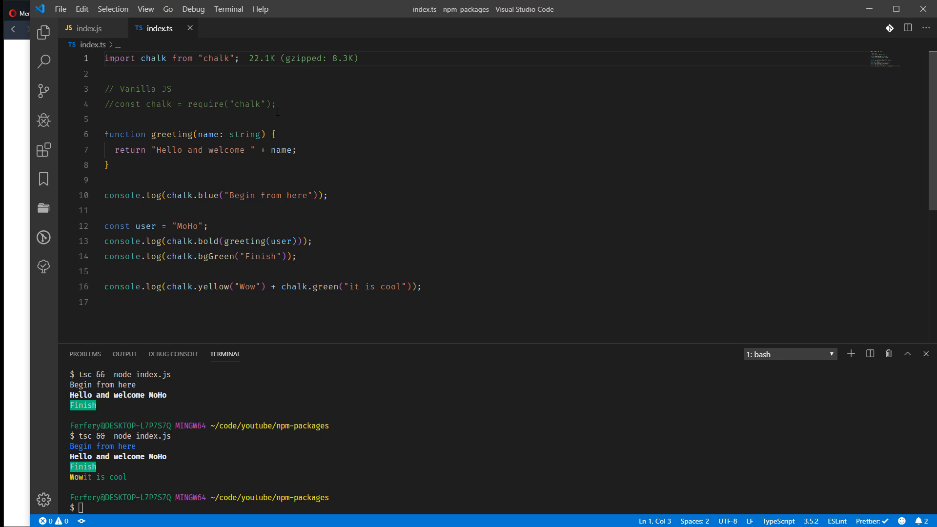
{"action": "left_click_drag", "start_coordinate": [173, 89], "coordinate": [277, 104]}
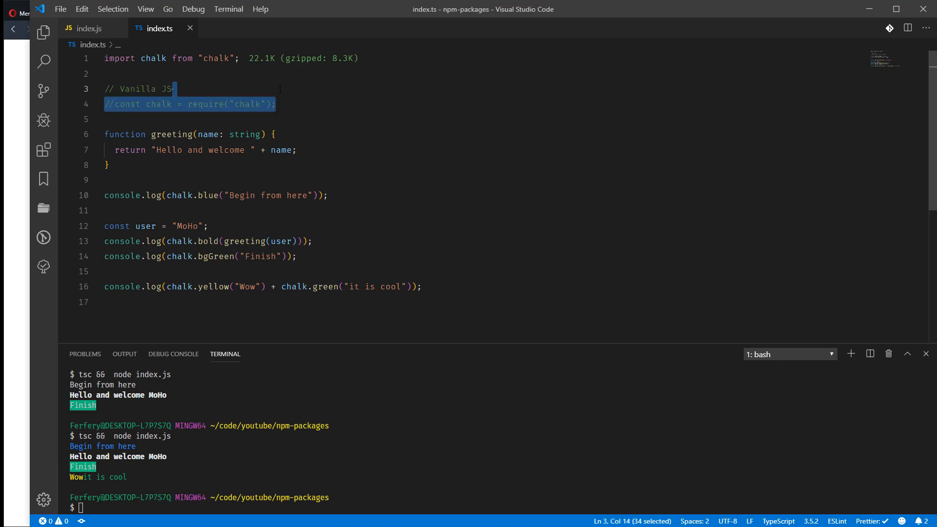